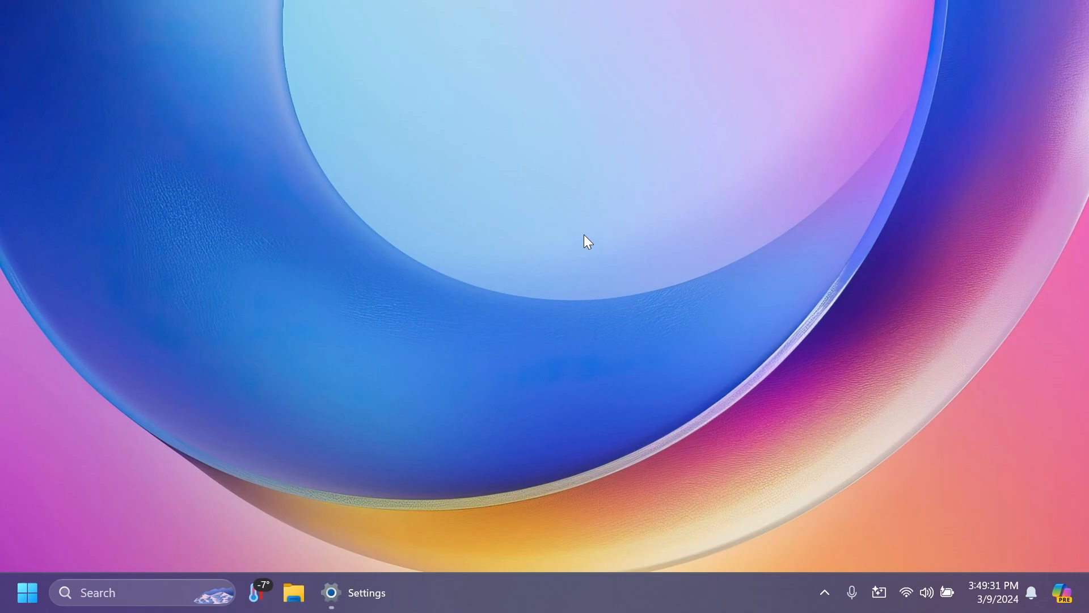
pyautogui.moveTo(552, 254)
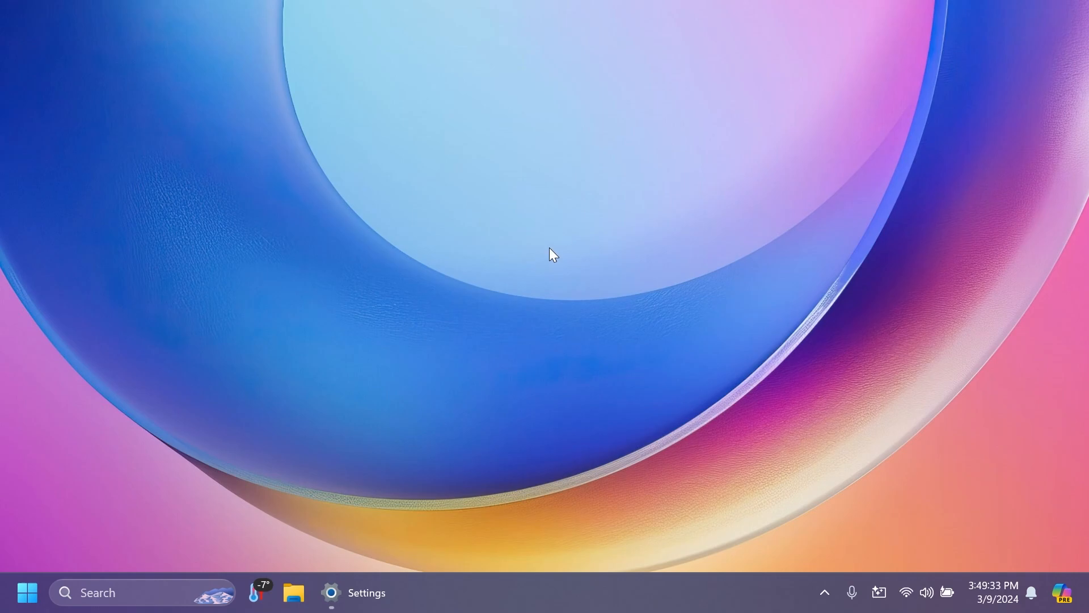
# Open the Settings About page and scroll to Windows specifications showing OS build 22635.3286
pyautogui.click(331, 593)
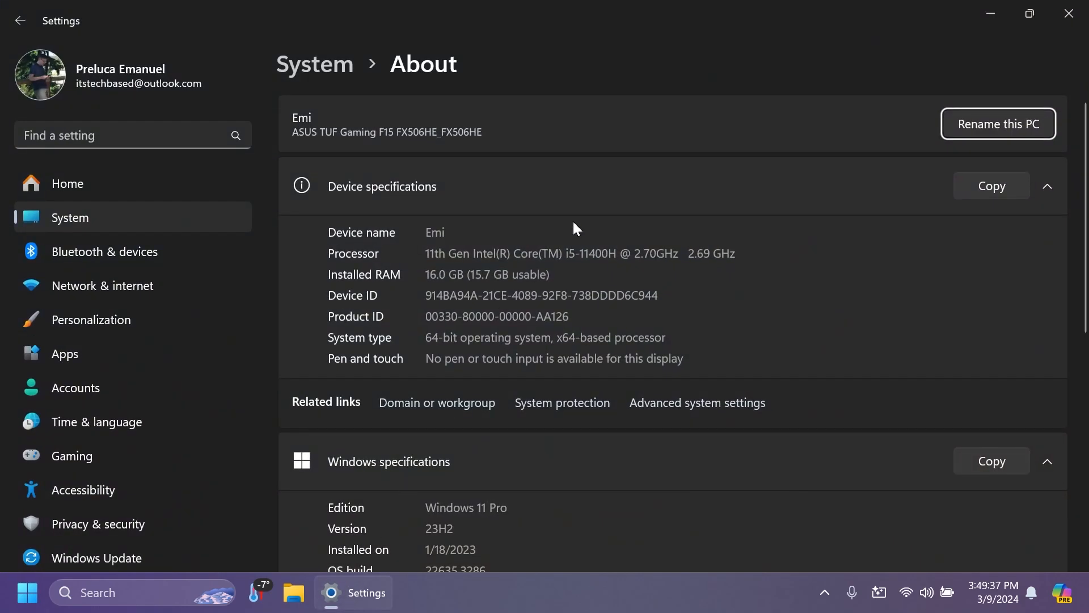
pyautogui.scroll(-3)
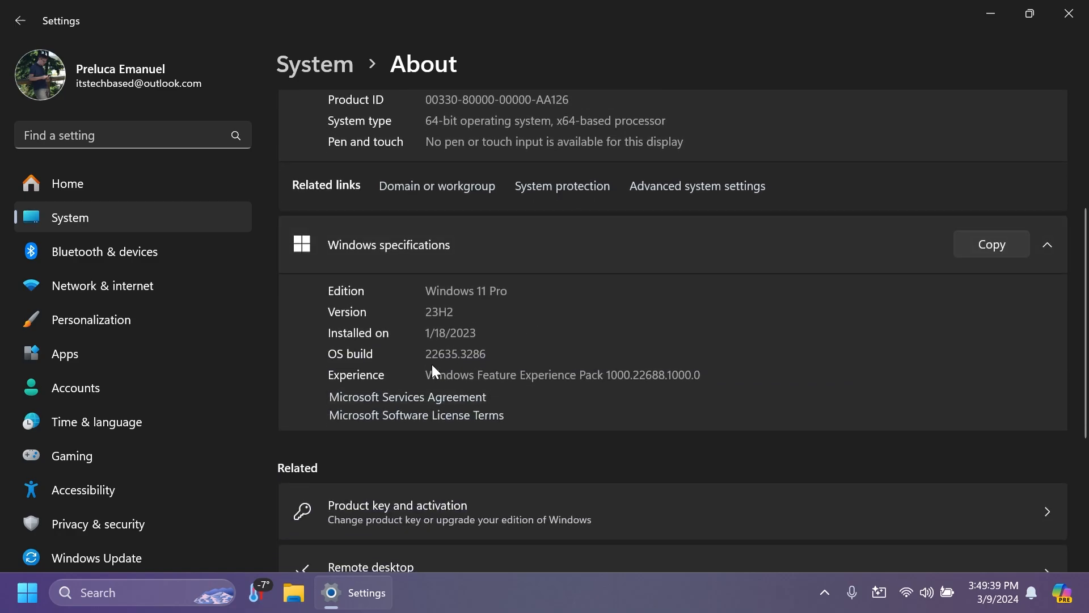
pyautogui.moveTo(484, 368)
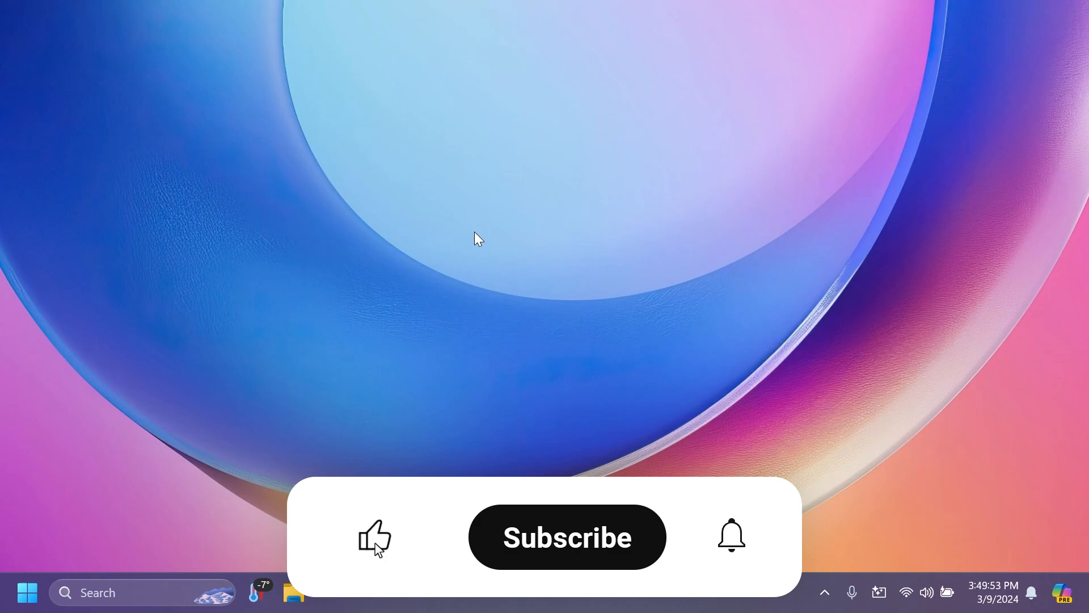
# Close Settings, returning to the Windows 11 desktop
pyautogui.click(567, 537)
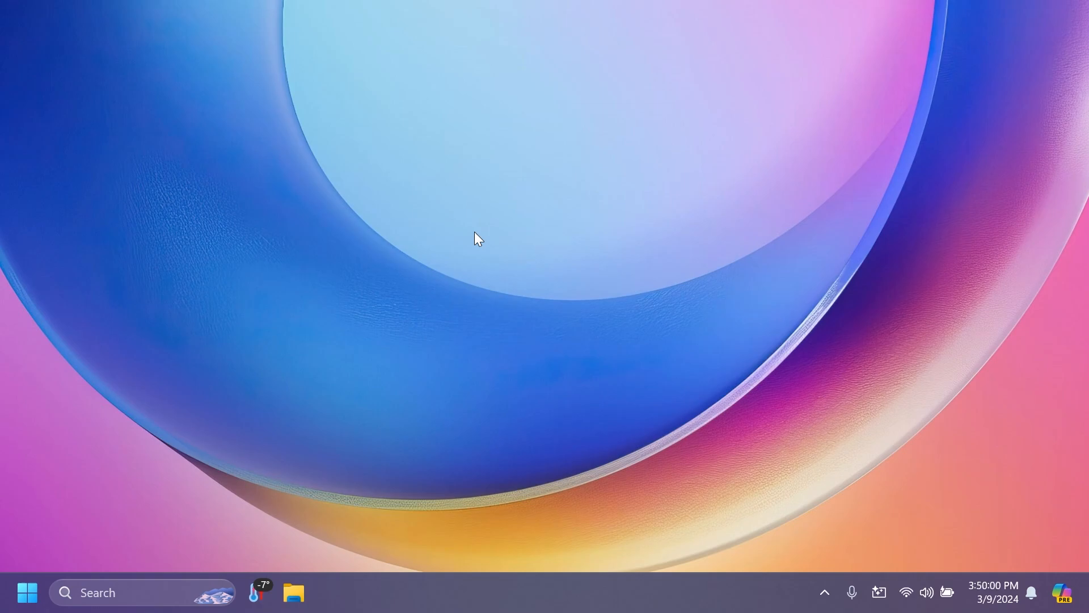
pyautogui.moveTo(531, 283)
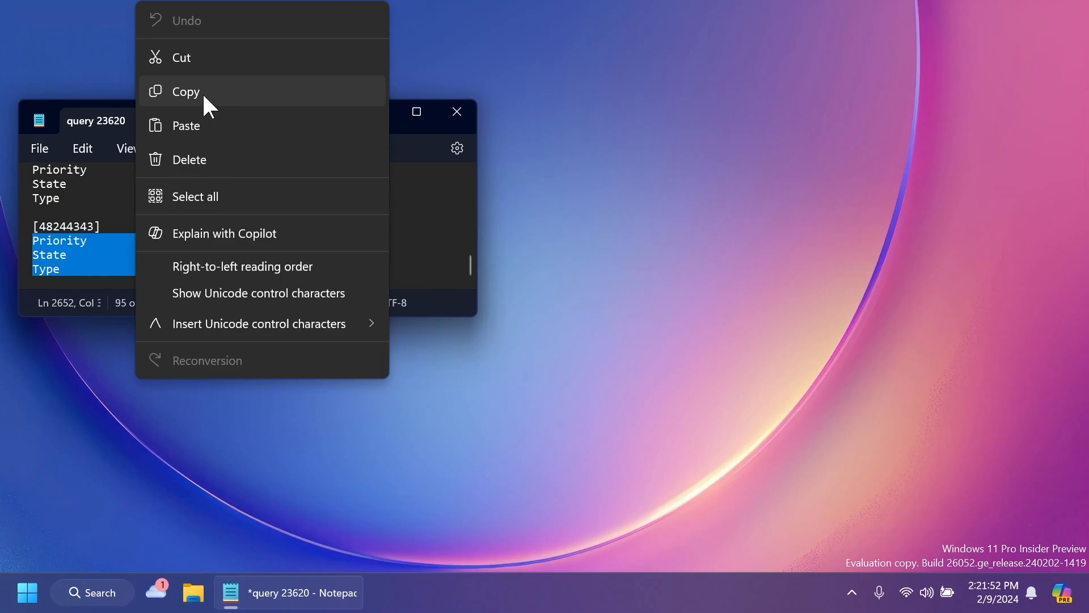
# Copy the selected Priority, State and Type lines from Notepad
pyautogui.click(185, 91)
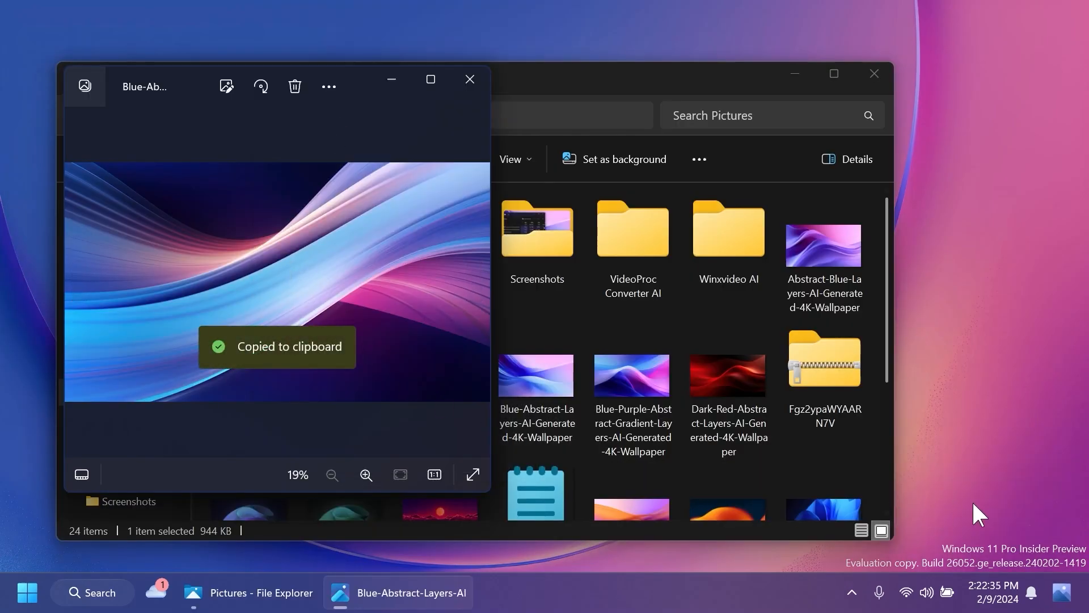
# Show Copilot's Send to Copilot, Explain and Edit Image actions from the system tray icon
pyautogui.click(1062, 592)
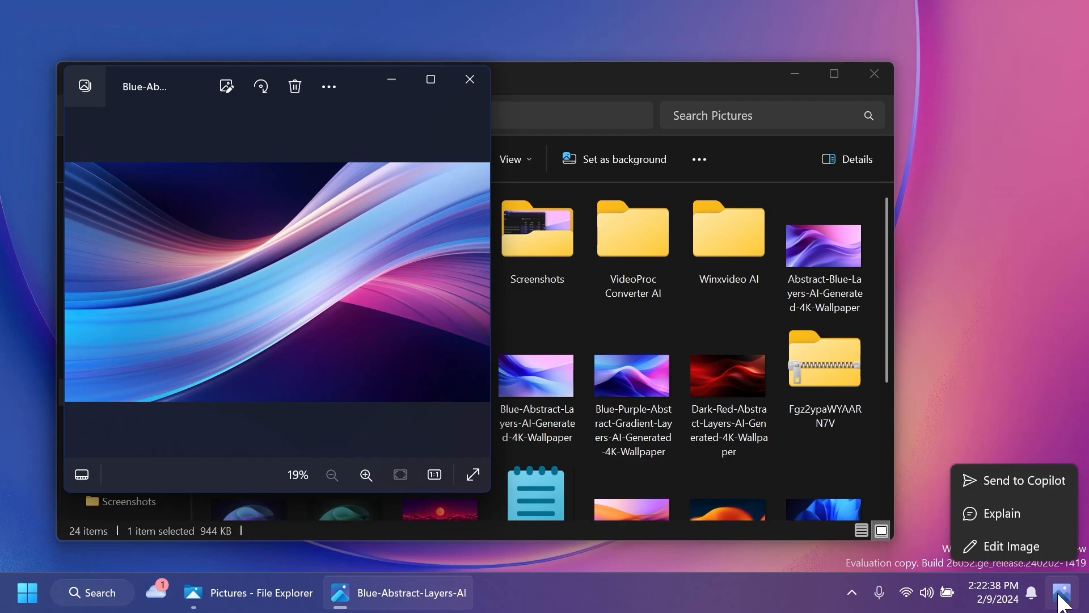
pyautogui.moveTo(1011, 546)
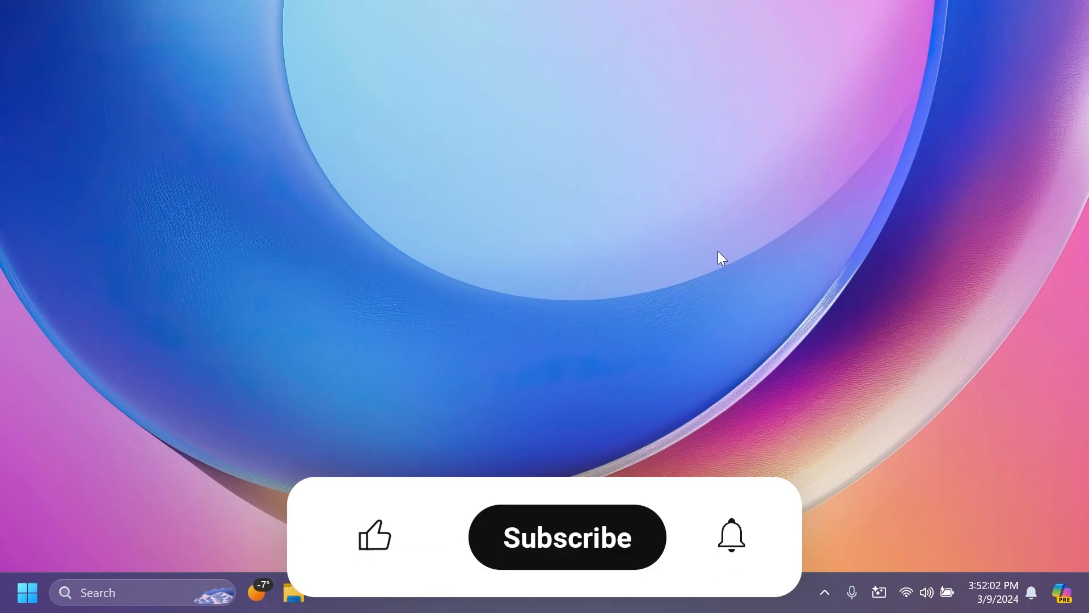
pyautogui.click(374, 536)
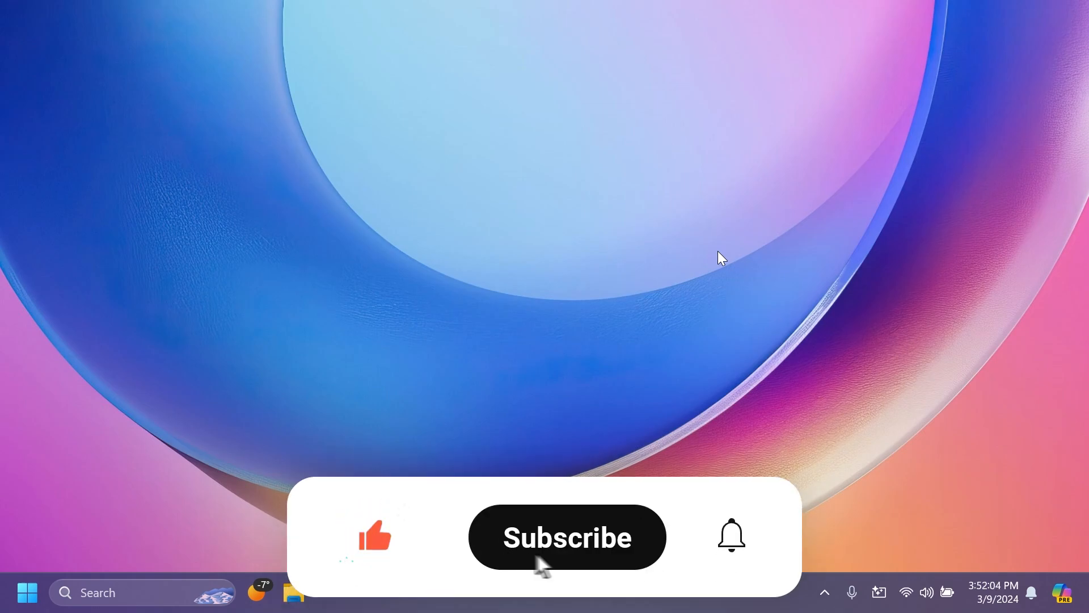
pyautogui.click(567, 537)
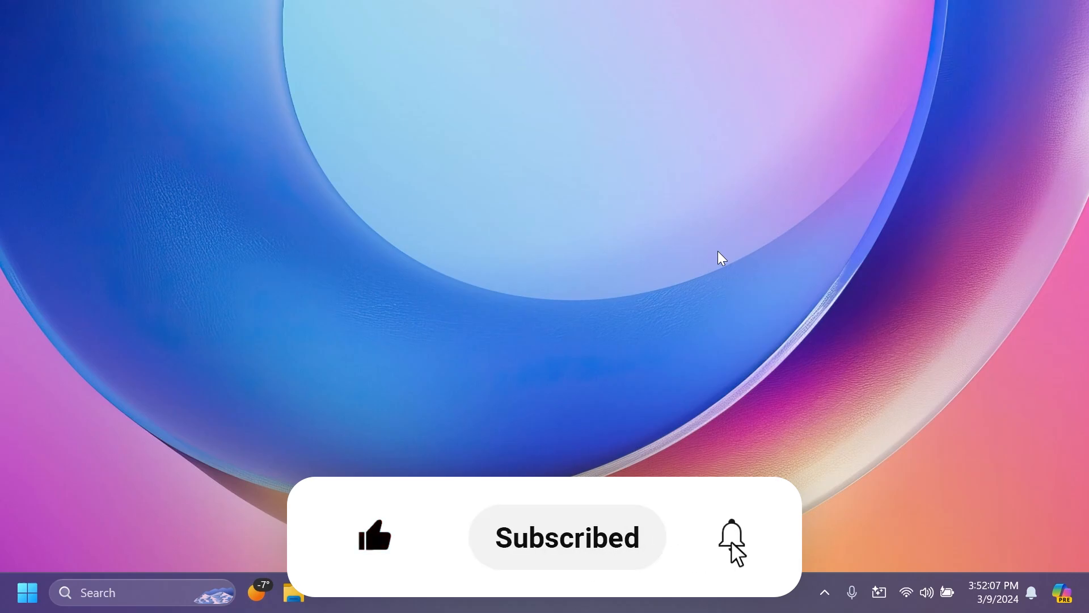